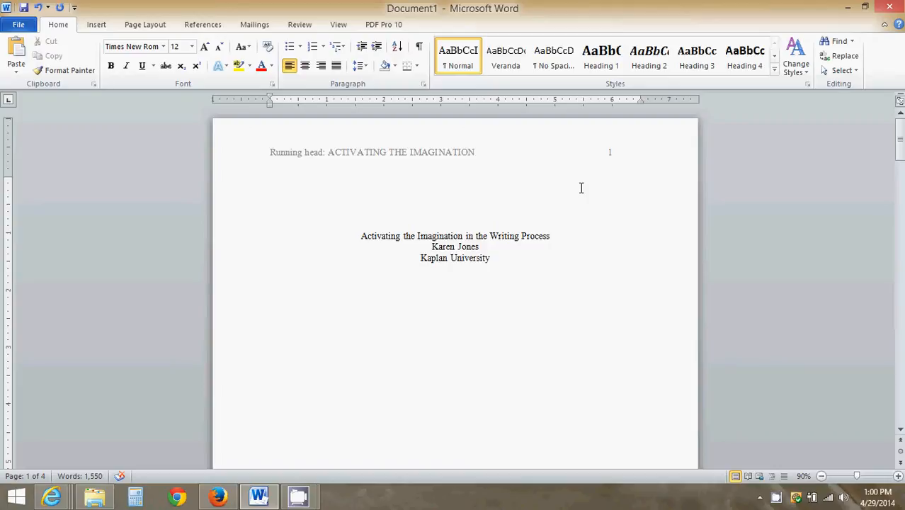
- Look through the essay and place the insertion point on the title page
left_click(269, 193)
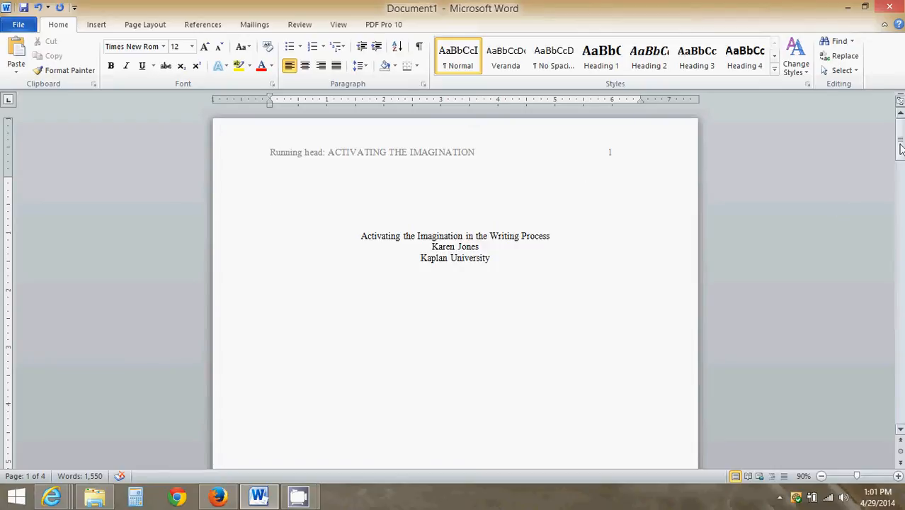
scroll("down", 3)
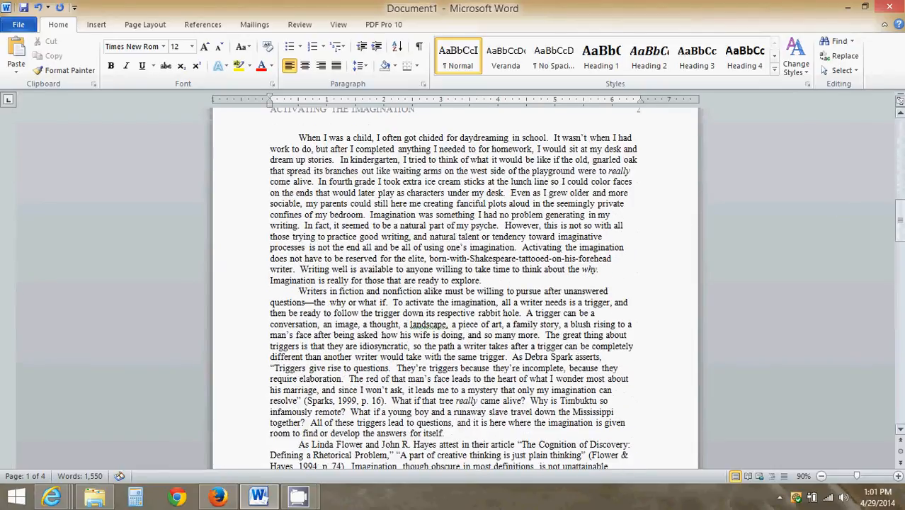
scroll("down", 3)
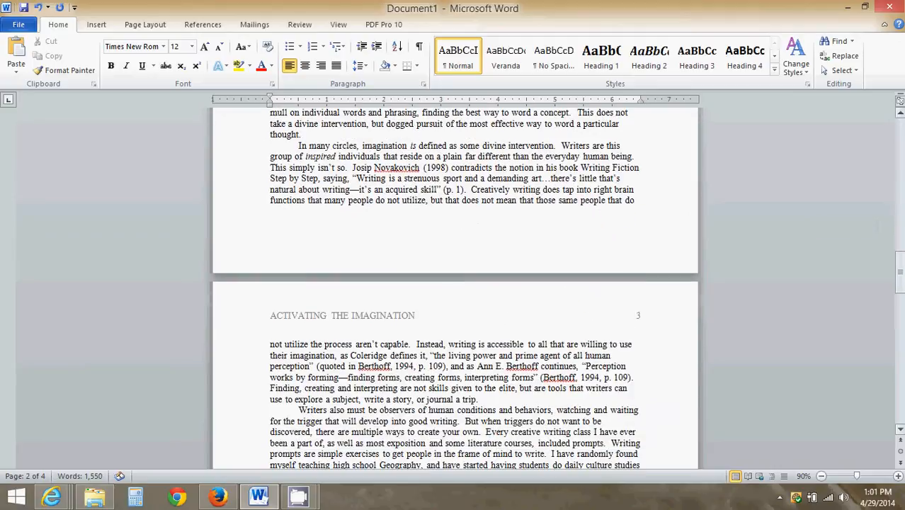
scroll("down", 3)
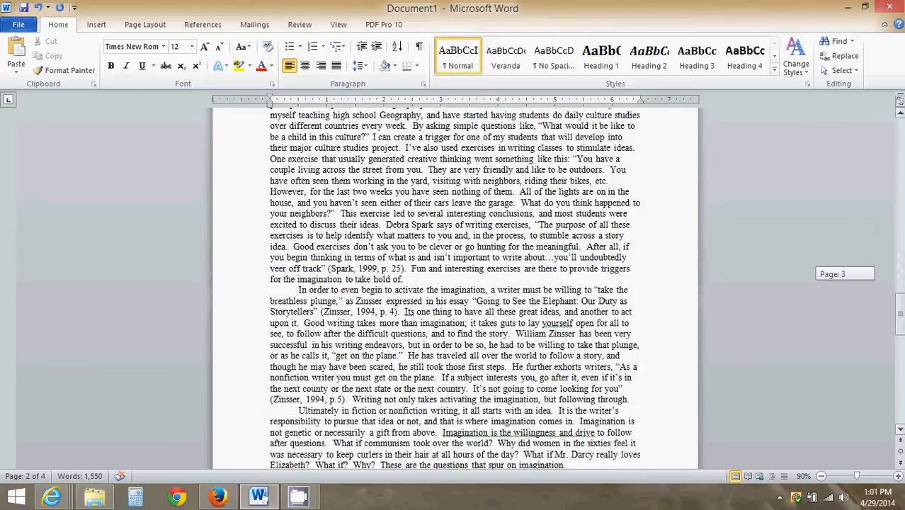
scroll("down", 3)
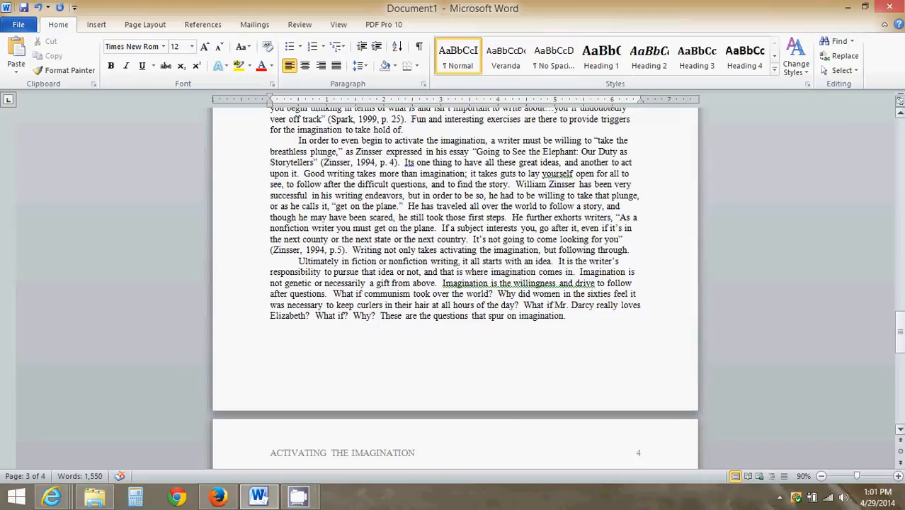
scroll("down", 3)
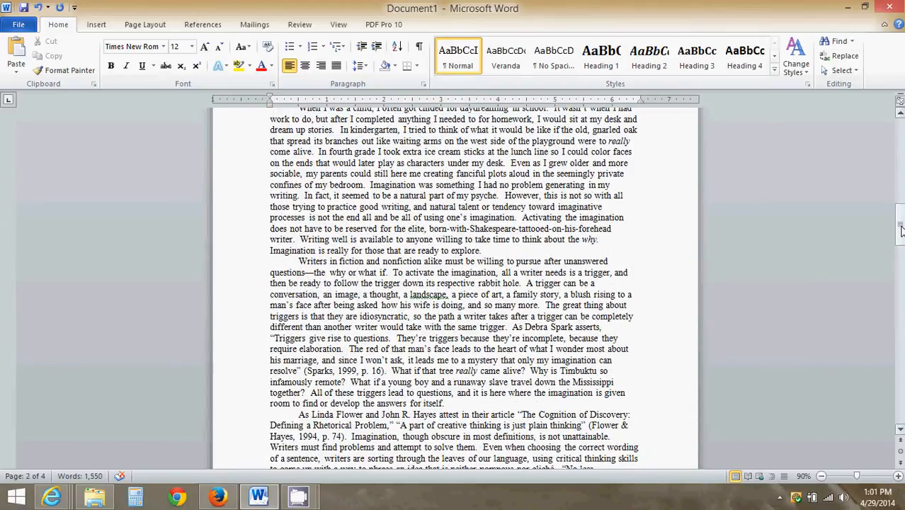
scroll("up", 3)
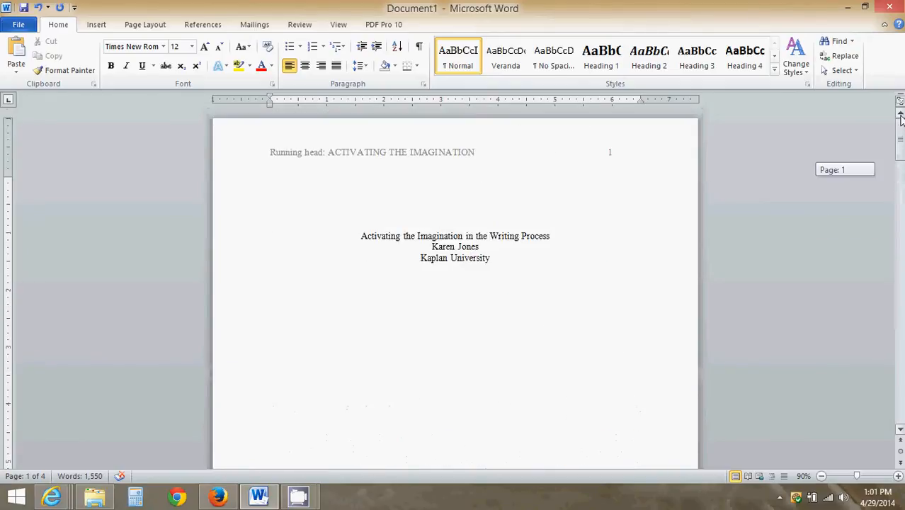
scroll("down", 3)
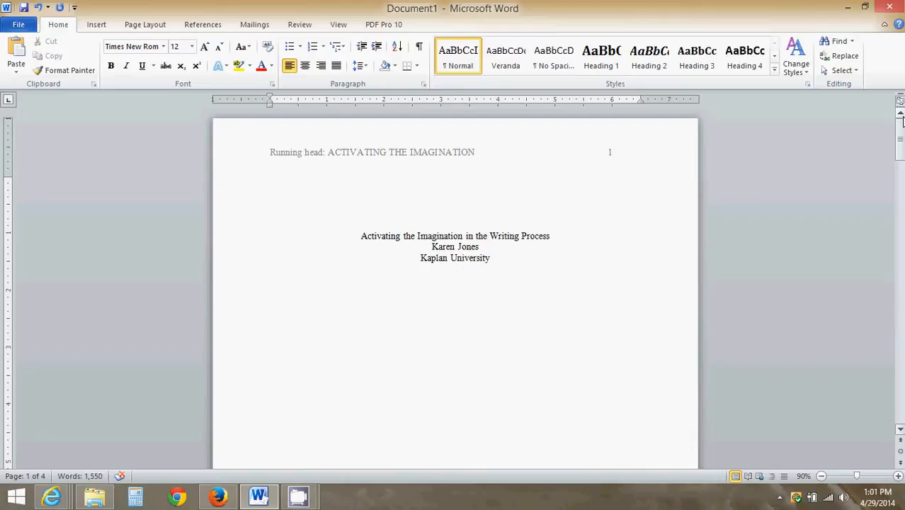
left_click(269, 191)
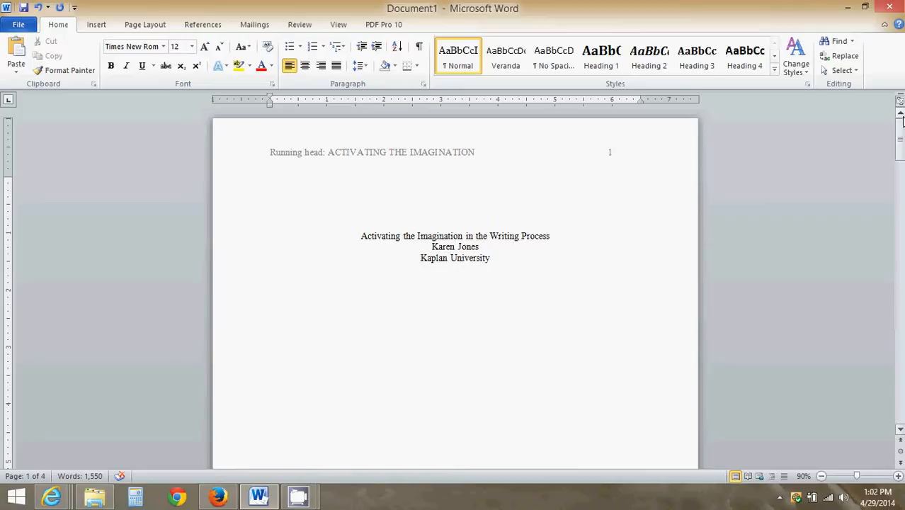
left_click(270, 192)
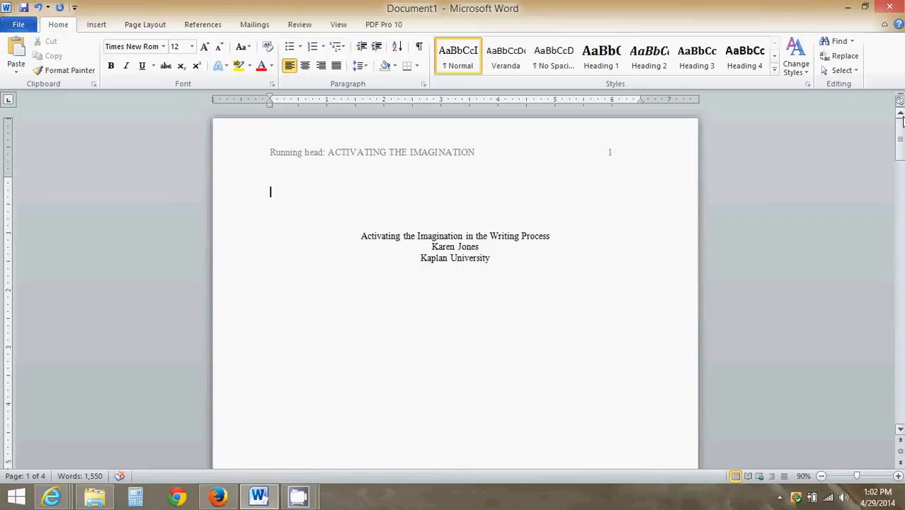
mouse_move(795, 105)
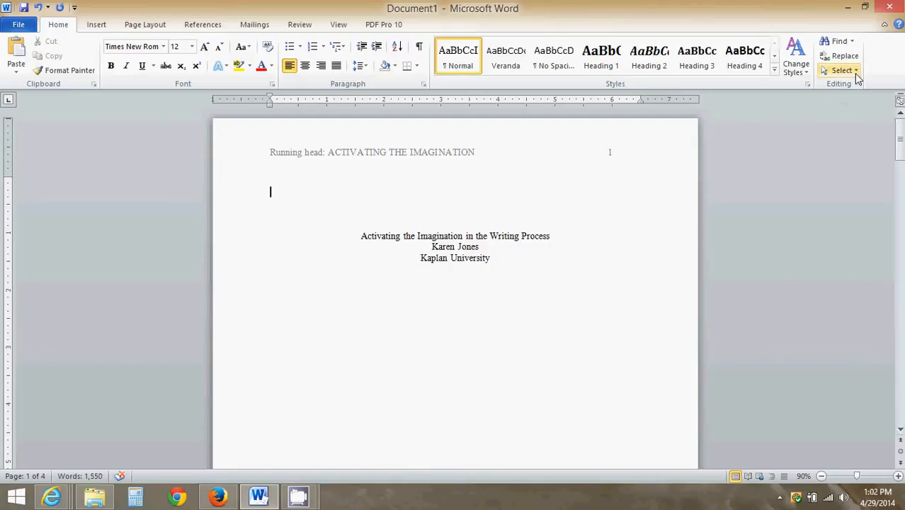
mouse_move(842, 71)
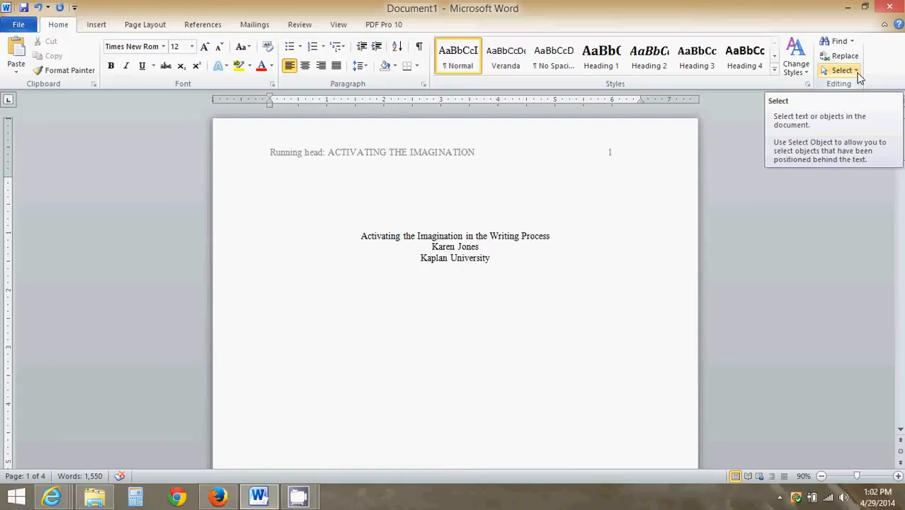
- Select all 1,550 words of the essay via Home > Select > Select All
left_click(841, 71)
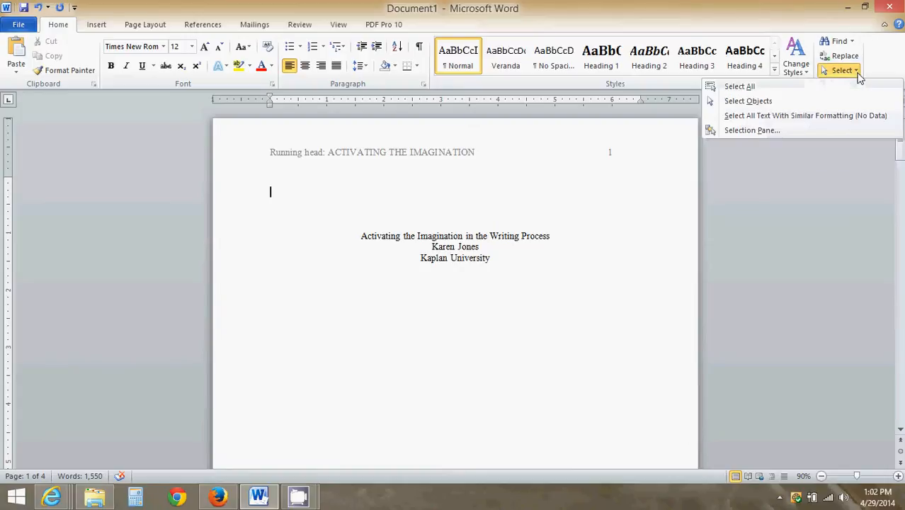
mouse_move(739, 86)
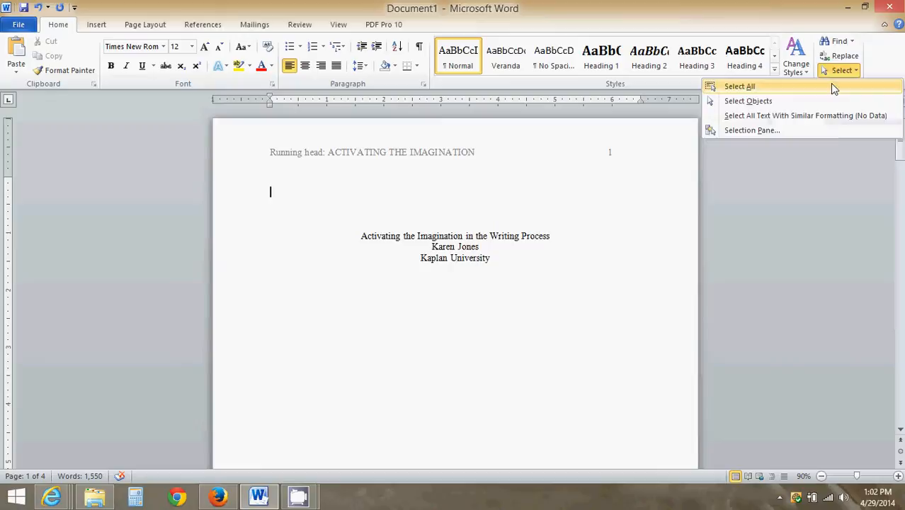
left_click(739, 86)
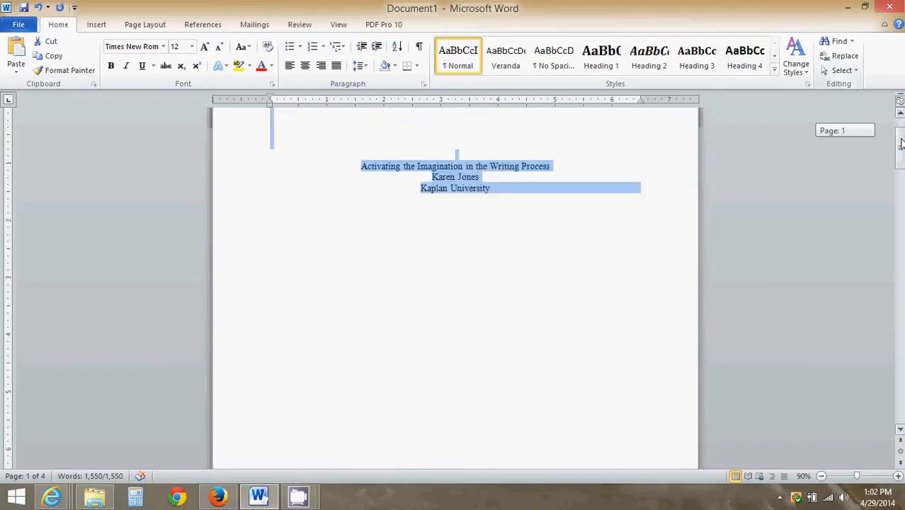
- Bring up the Paragraph settings for the selected essay from the right-click menu
scroll("down", 3)
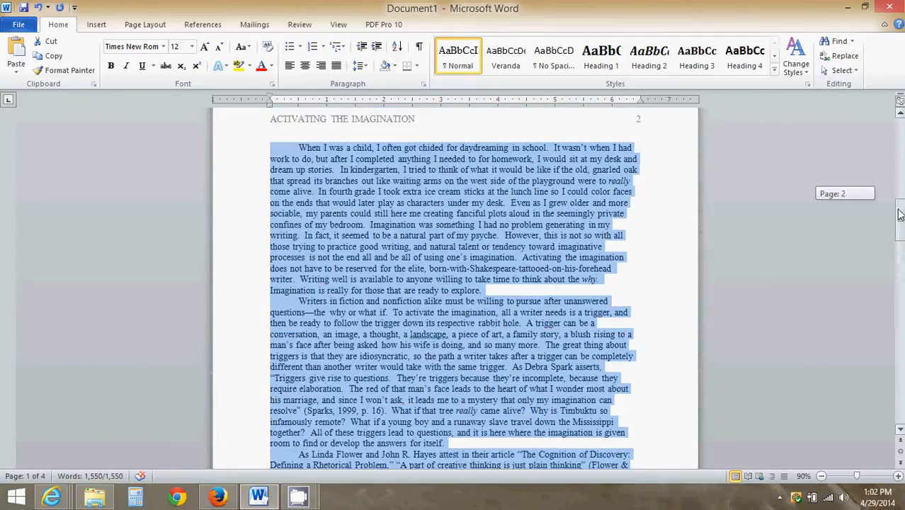
scroll("down", 3)
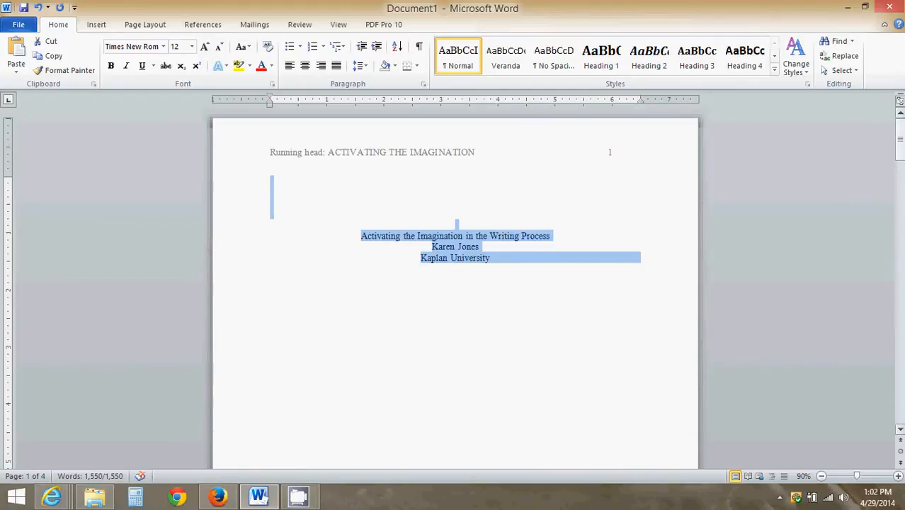
mouse_move(487, 236)
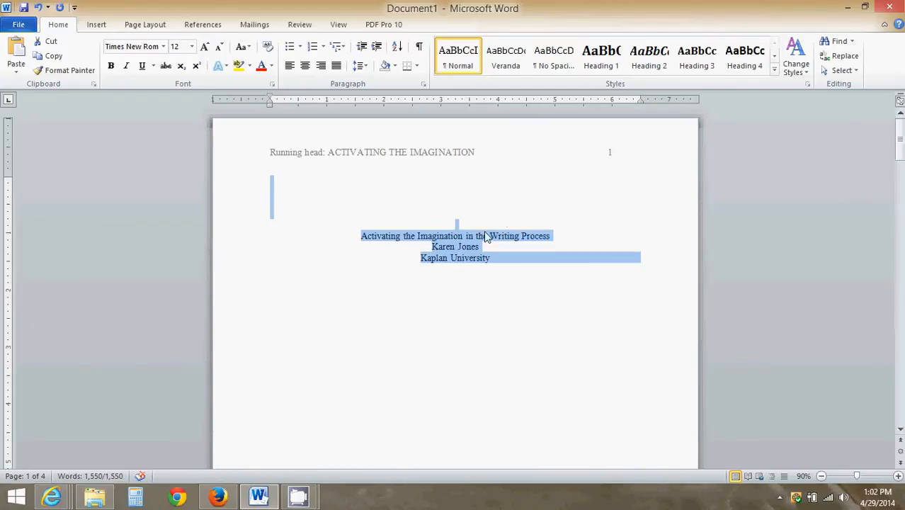
right_click(484, 235)
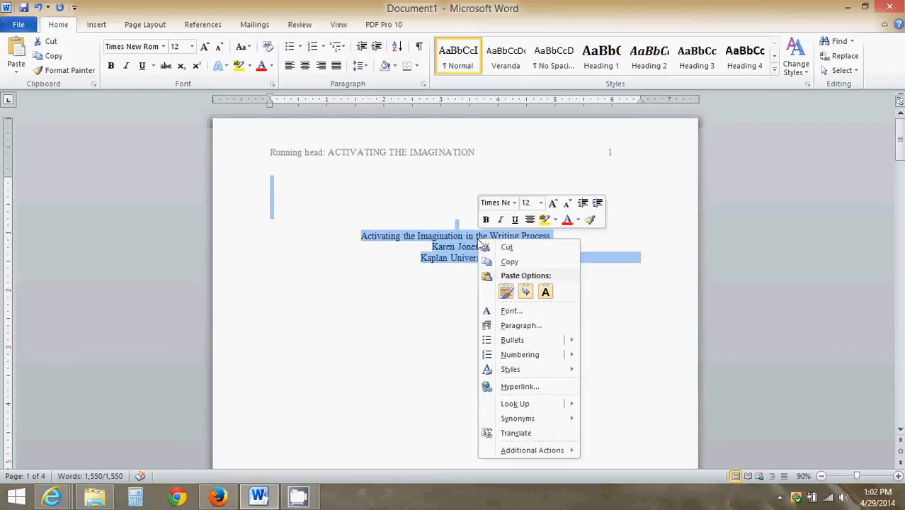
mouse_move(511, 324)
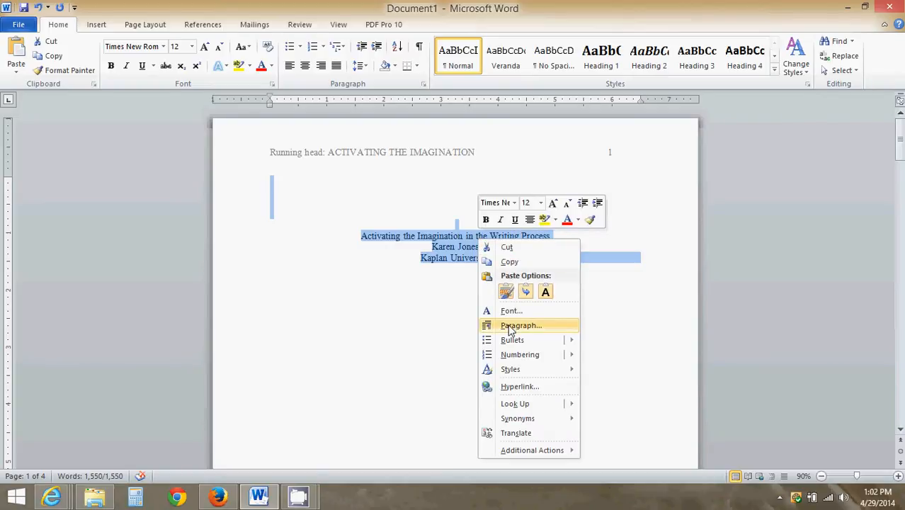
left_click(521, 325)
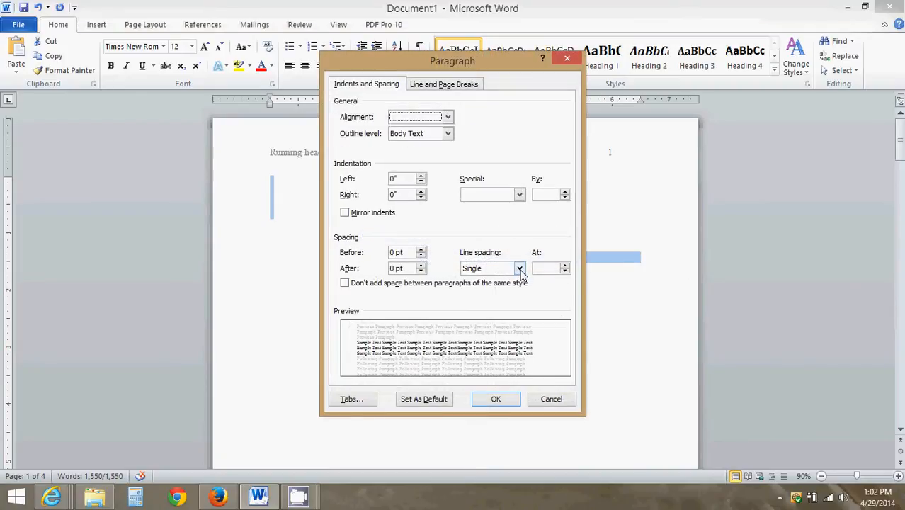
- Apply Double line spacing to the whole essay, growing it to six pages
left_click(520, 267)
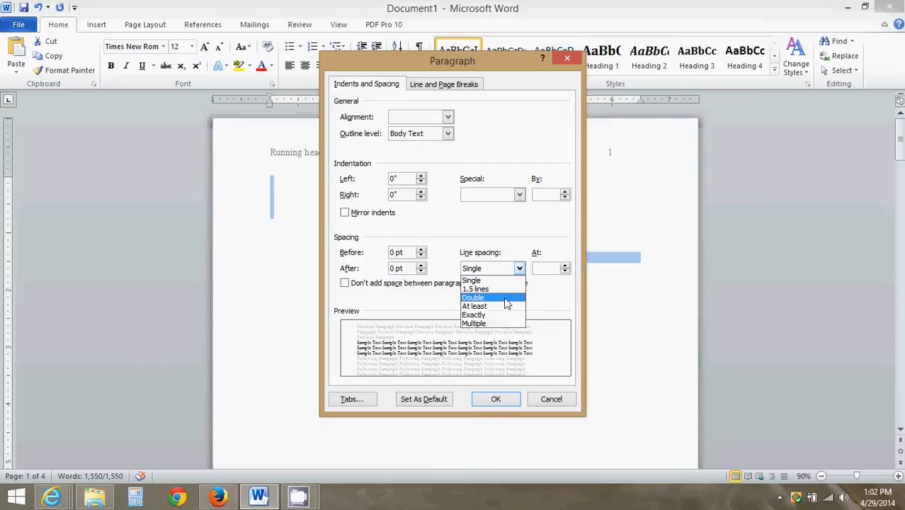
left_click(473, 297)
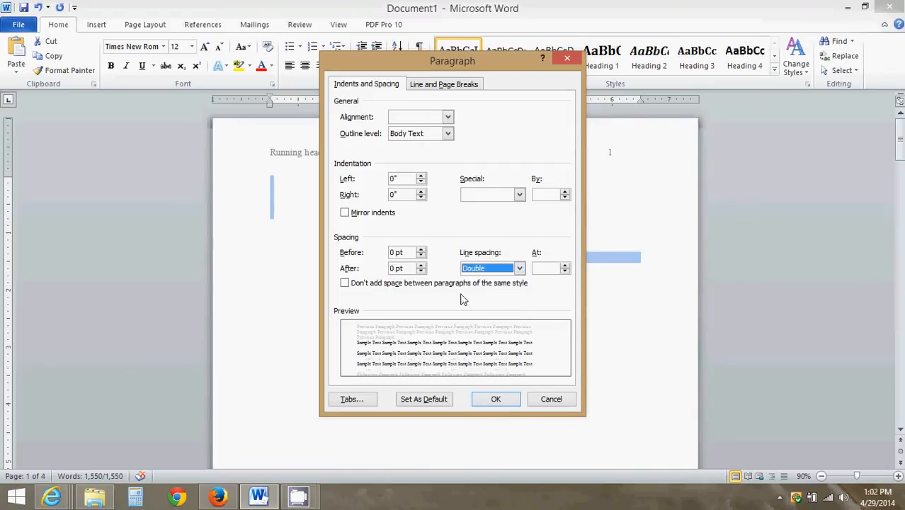
mouse_move(361, 269)
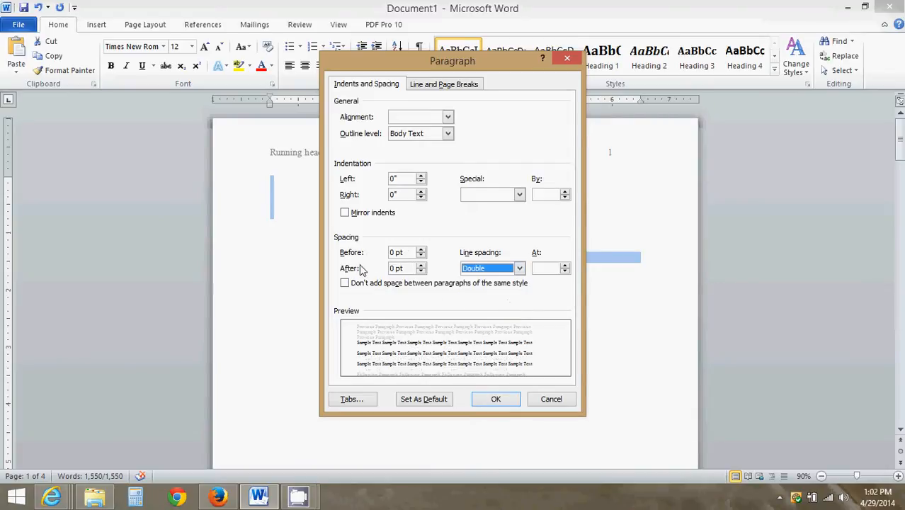
mouse_move(408, 277)
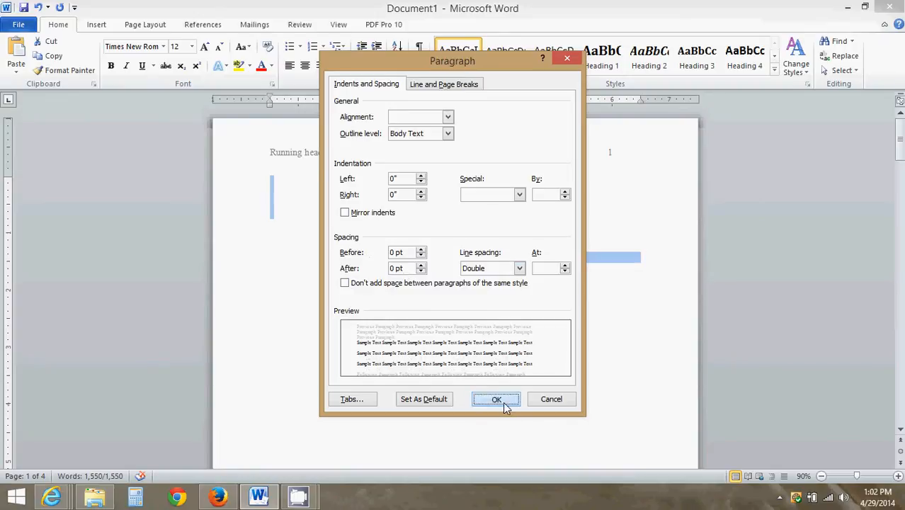
left_click(496, 399)
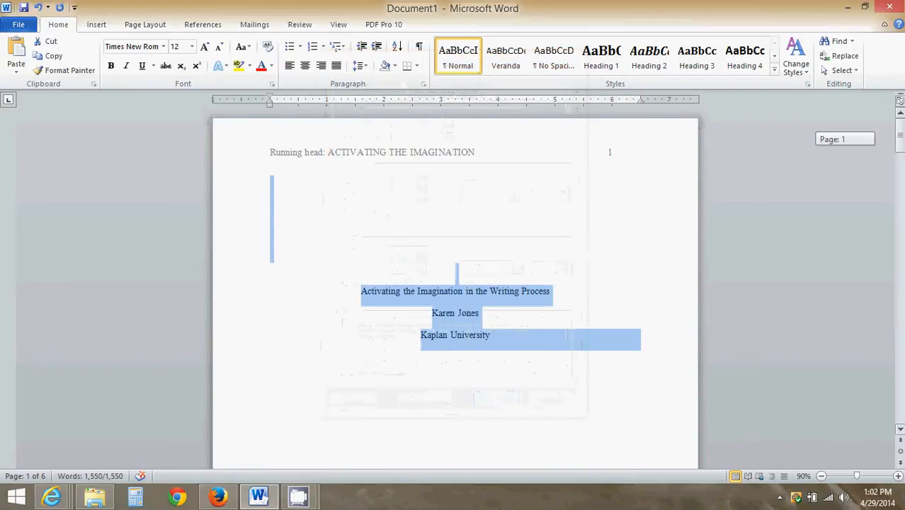
- Set 2.0 spacing from the Line and Paragraph Spacing menu and go to Line Spacing Options
scroll("down", 3)
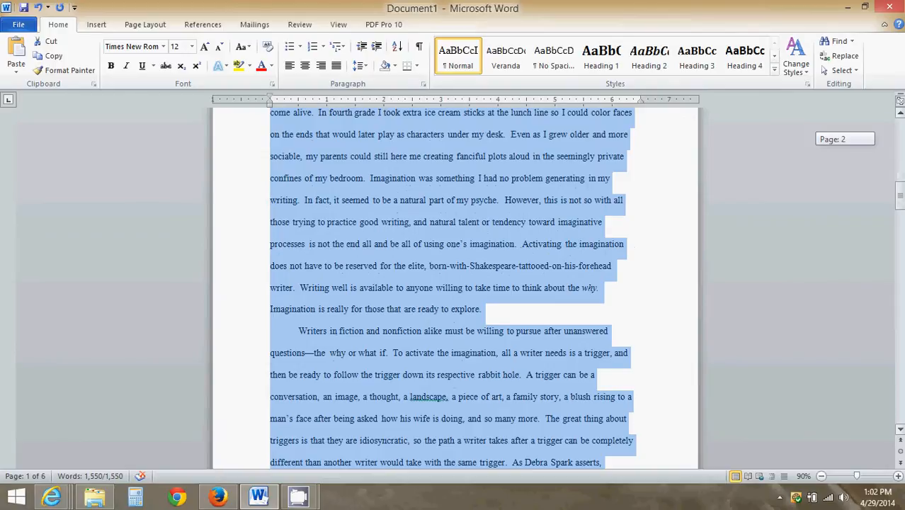
scroll("down", 3)
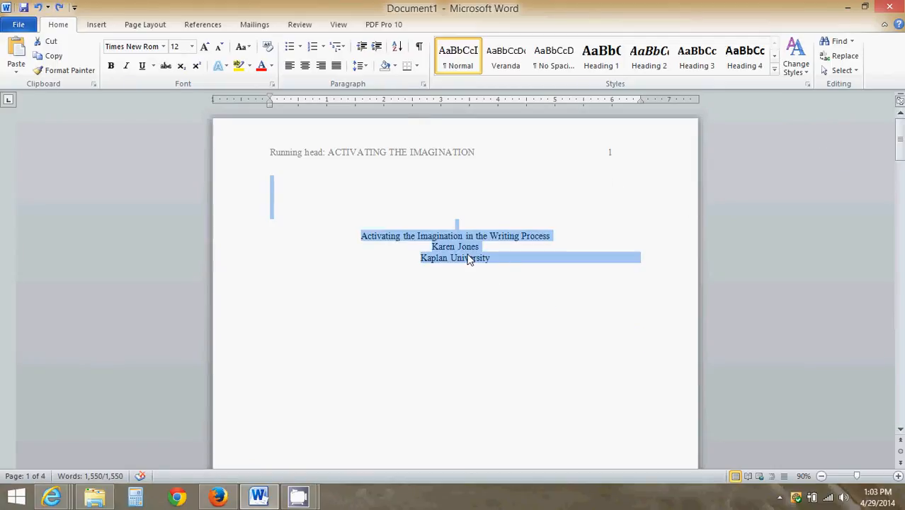
mouse_move(408, 159)
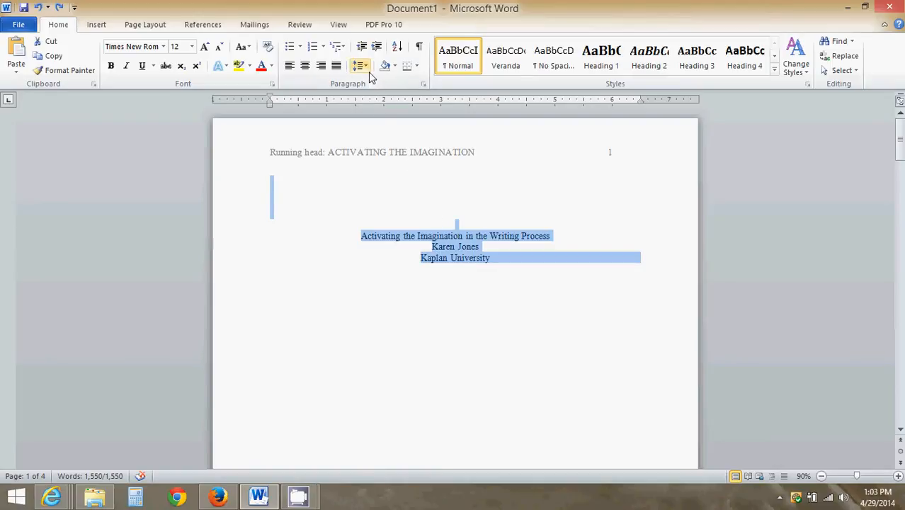
mouse_move(359, 65)
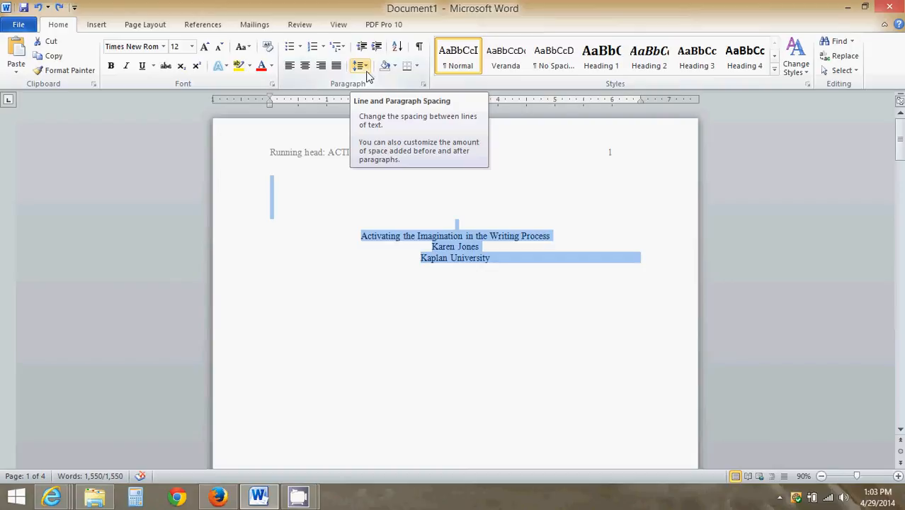
left_click(360, 65)
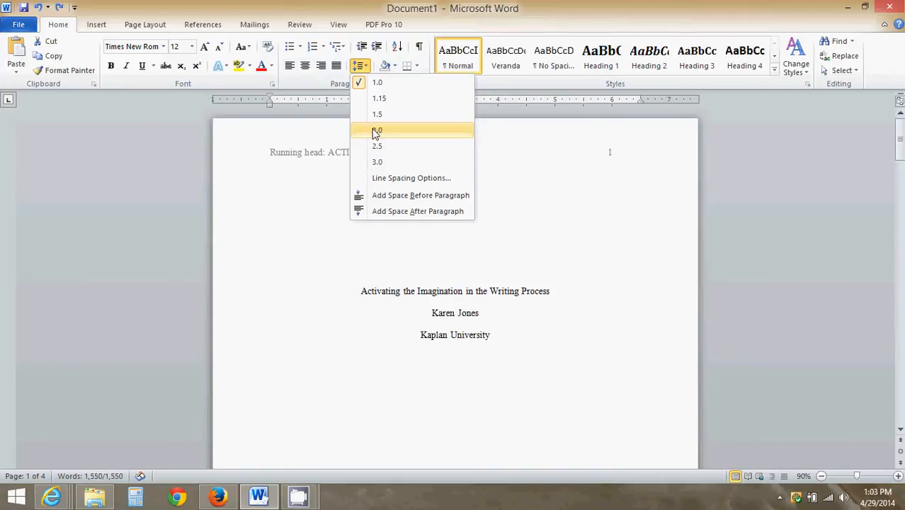
left_click(377, 131)
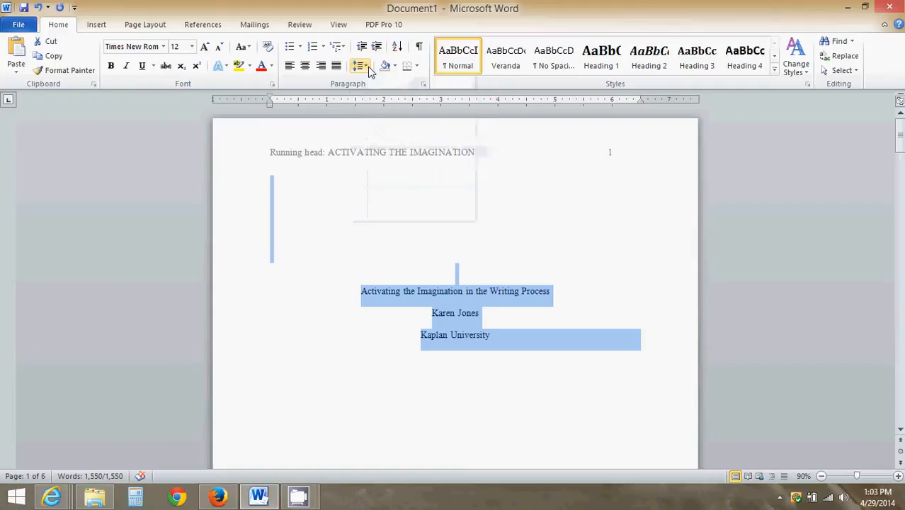
left_click(360, 65)
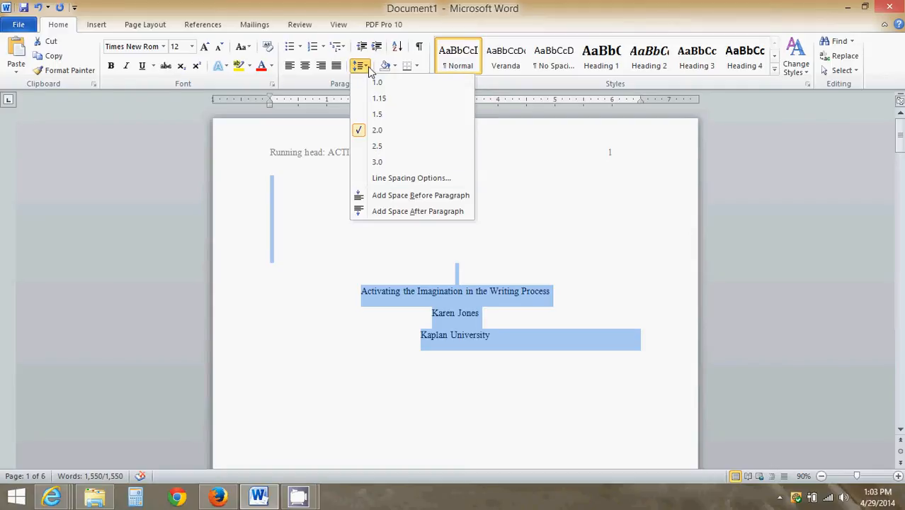
left_click(377, 113)
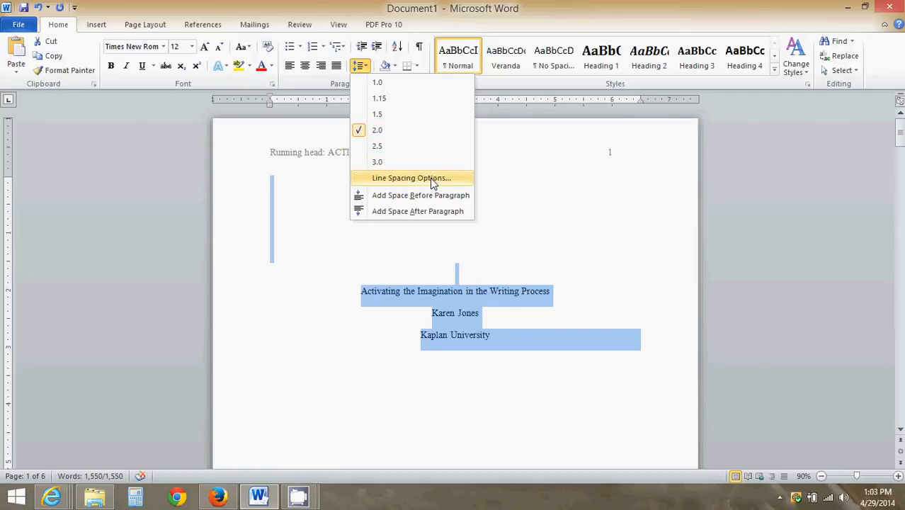
left_click(411, 179)
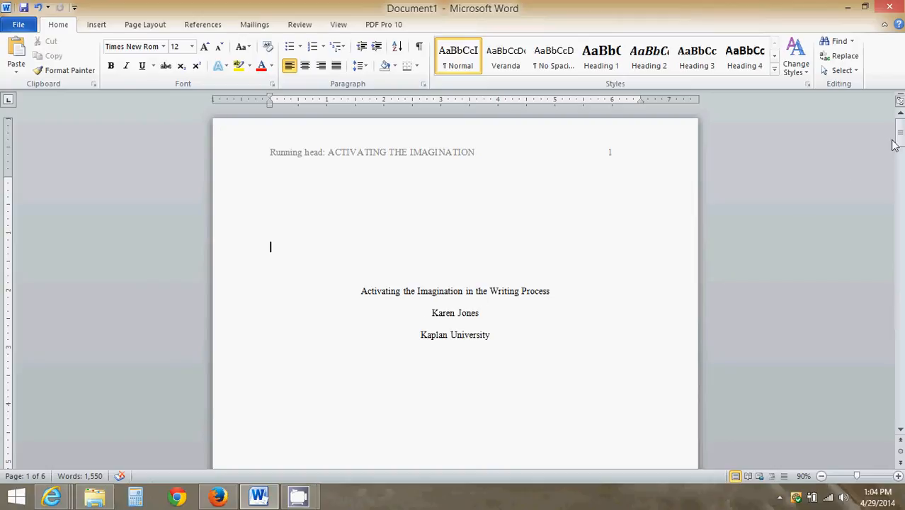
- Scroll down to page six, the References page
scroll("down", 3)
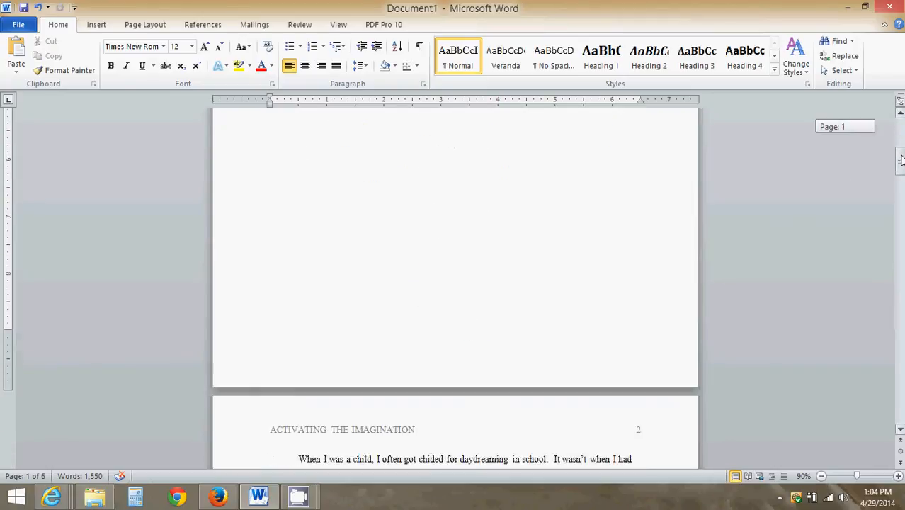
scroll("down", 3)
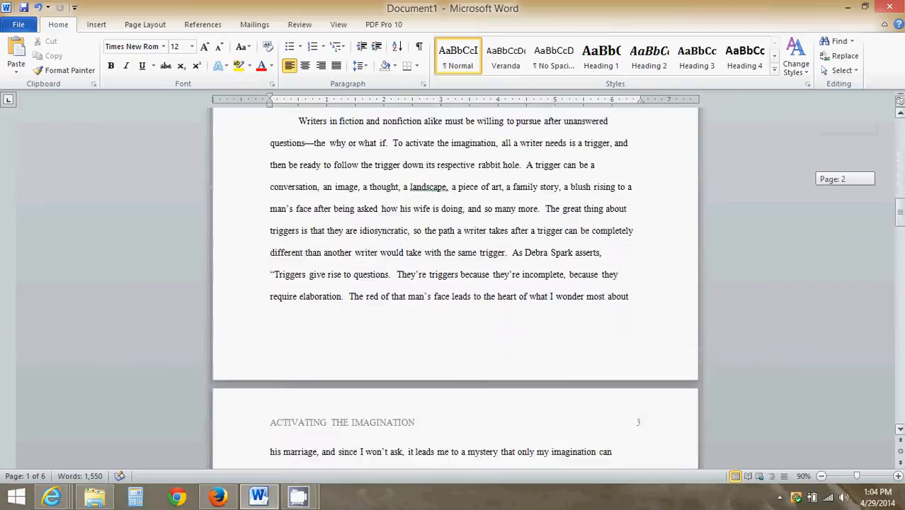
scroll("down", 3)
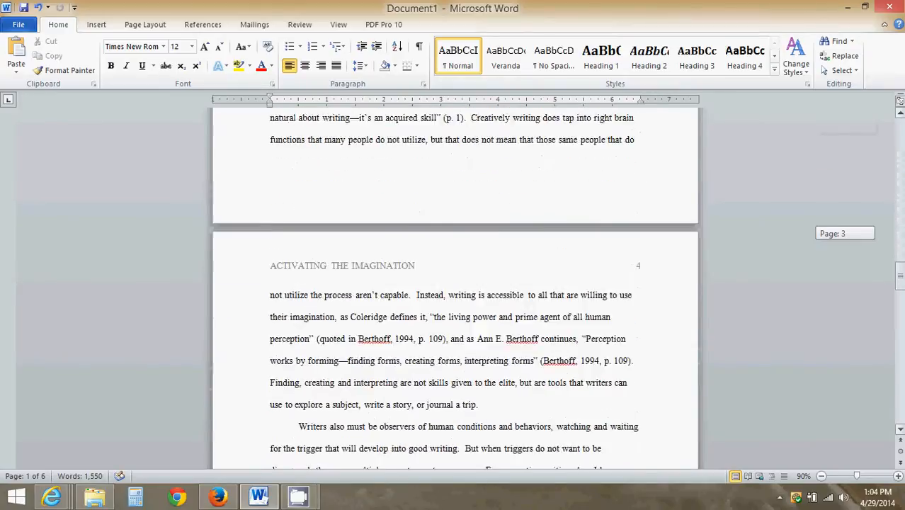
scroll("down", 3)
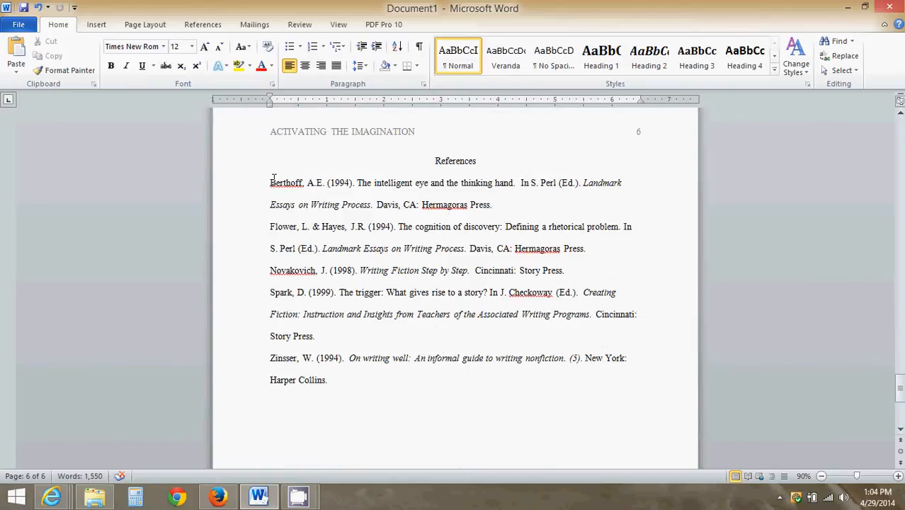
mouse_move(269, 343)
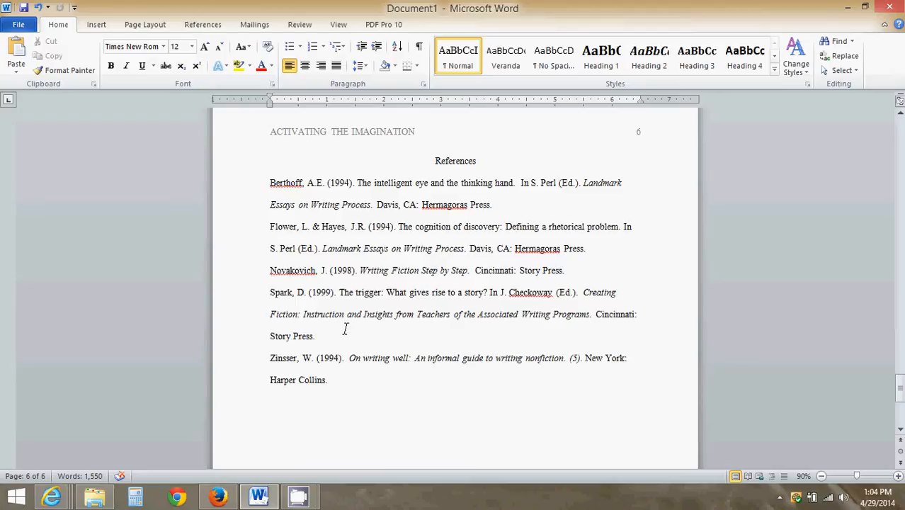
mouse_move(265, 370)
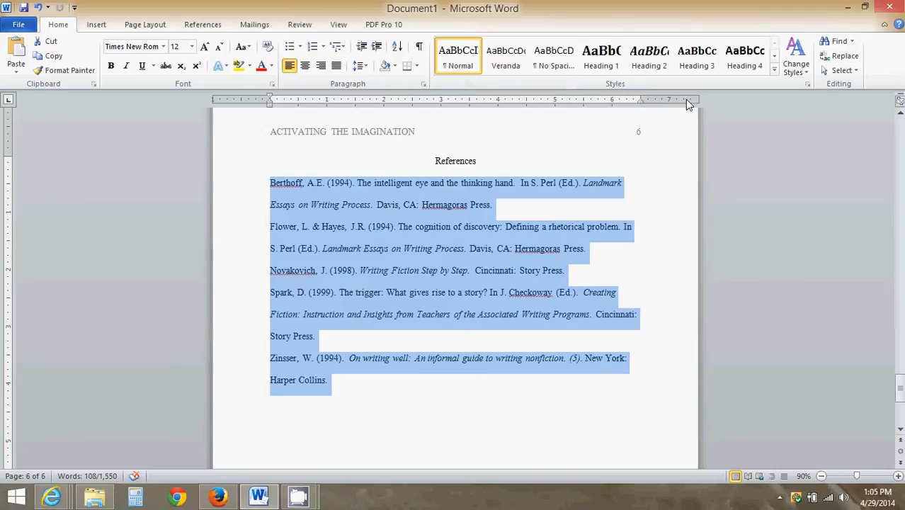
mouse_move(232, 107)
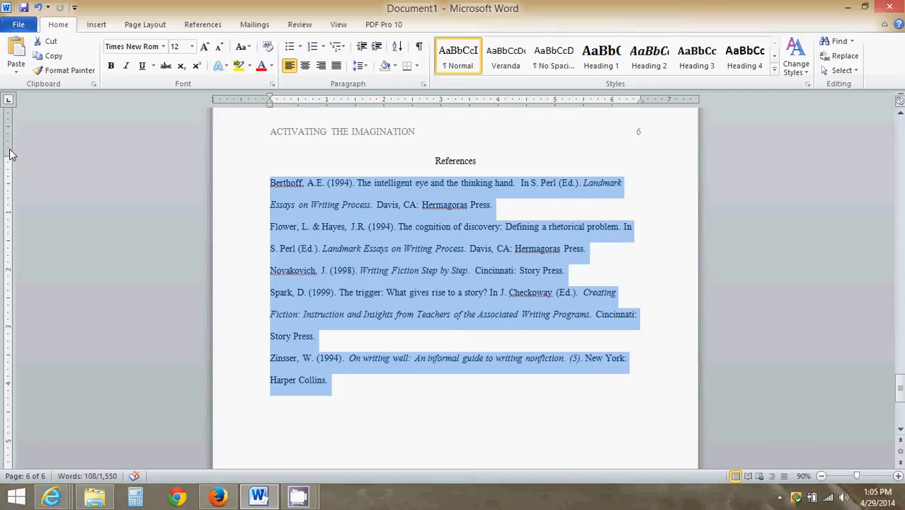
mouse_move(181, 189)
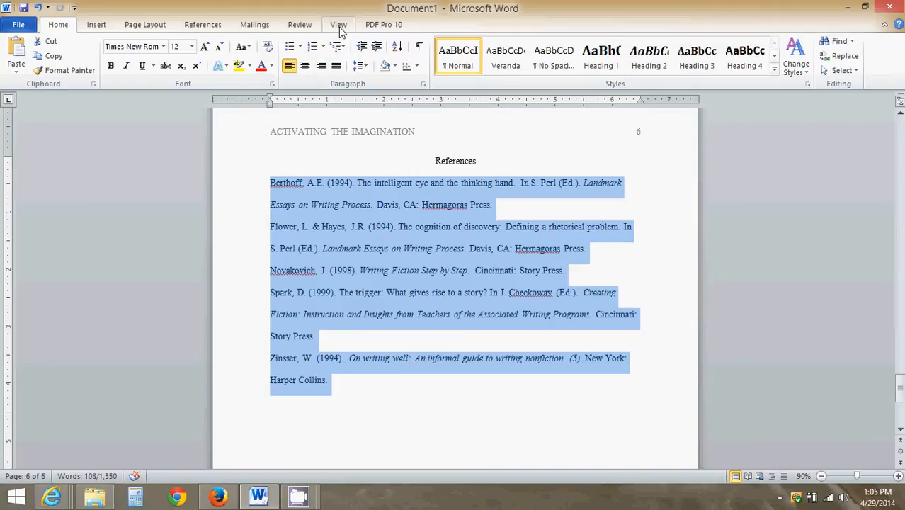
- Turn on the Ruler from the View tab with the References entries selected
left_click(338, 24)
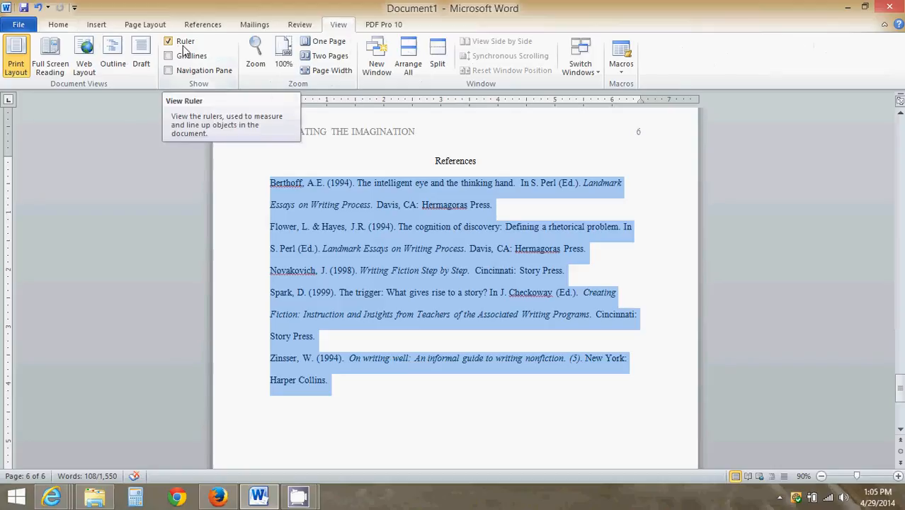
left_click(168, 39)
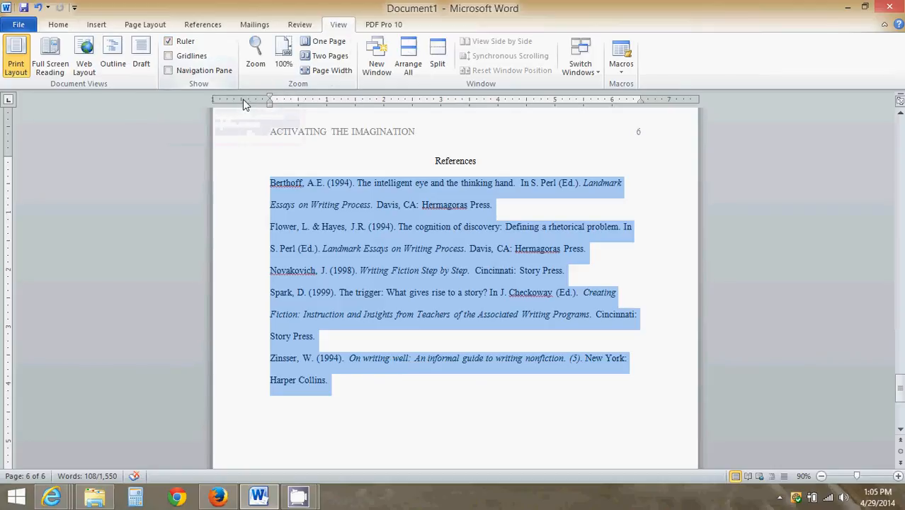
mouse_move(264, 151)
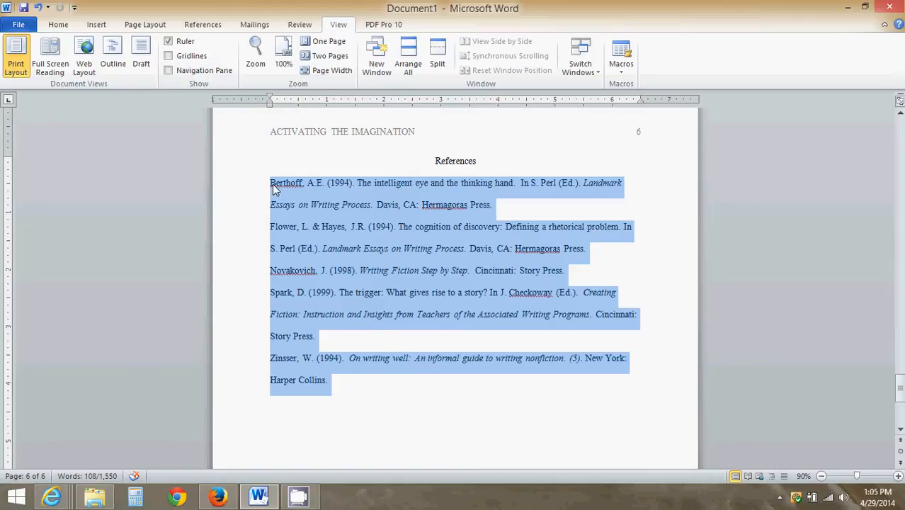
mouse_move(294, 148)
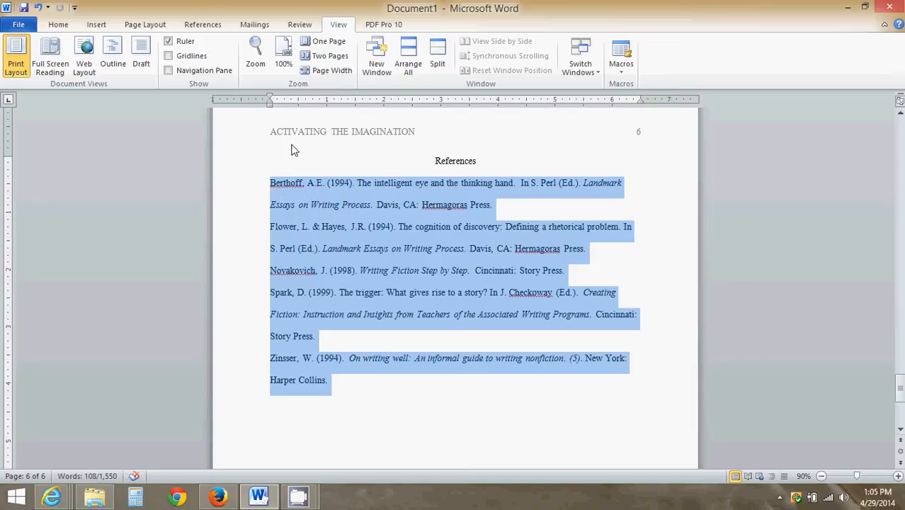
mouse_move(314, 189)
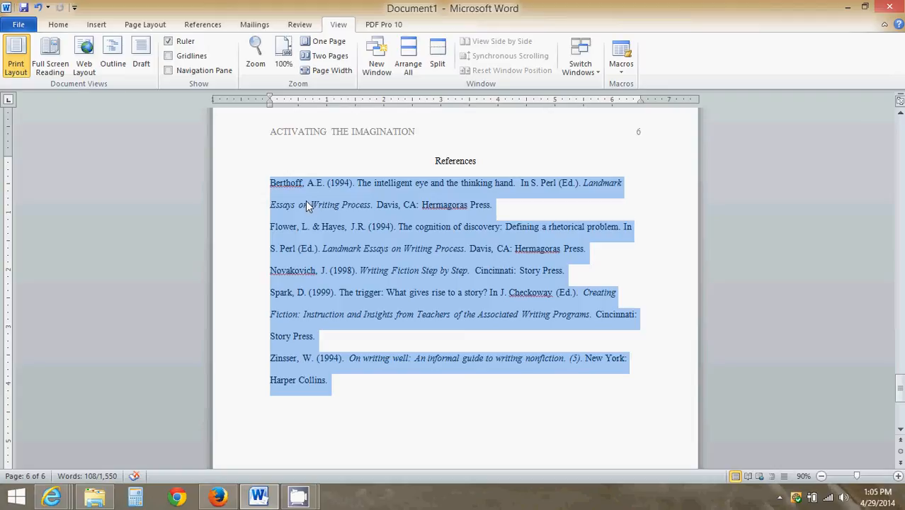
mouse_move(278, 119)
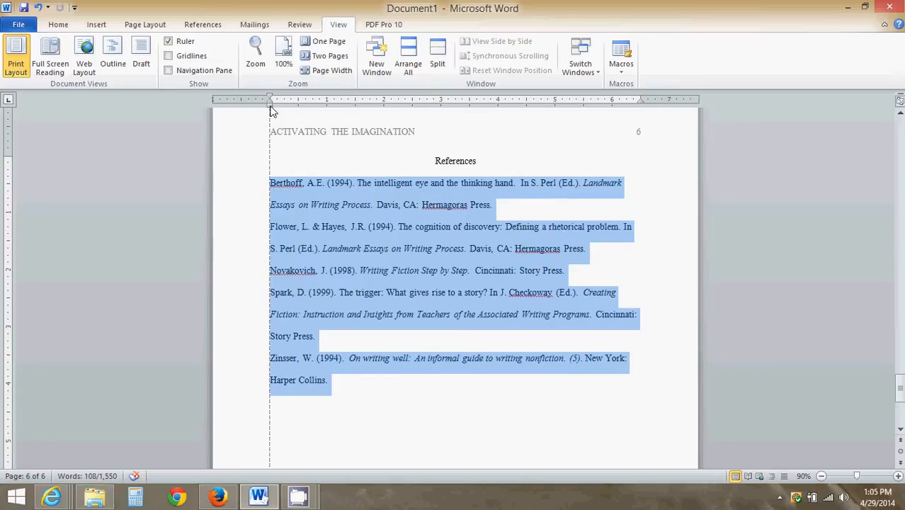
- Drag the Hanging Indent marker to 0.5" for all five references, then deselect them
left_click_drag(270, 99, 285, 100)
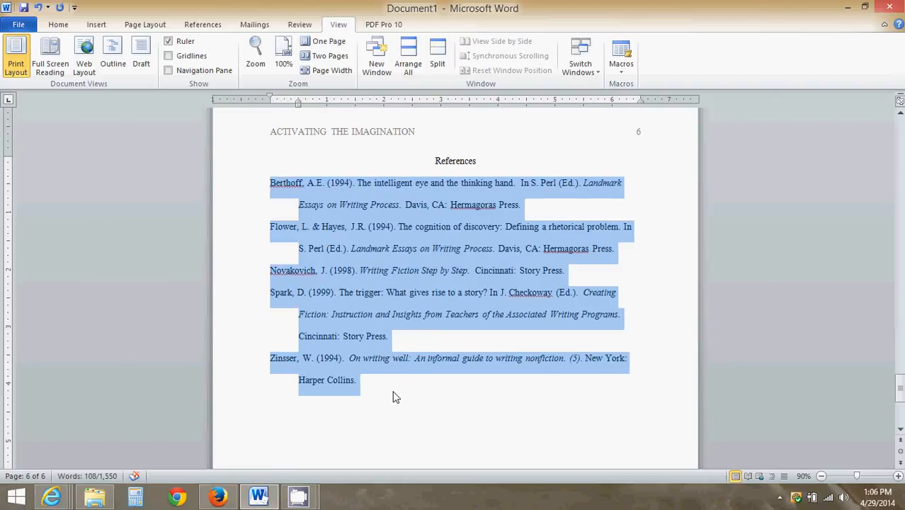
left_click(397, 397)
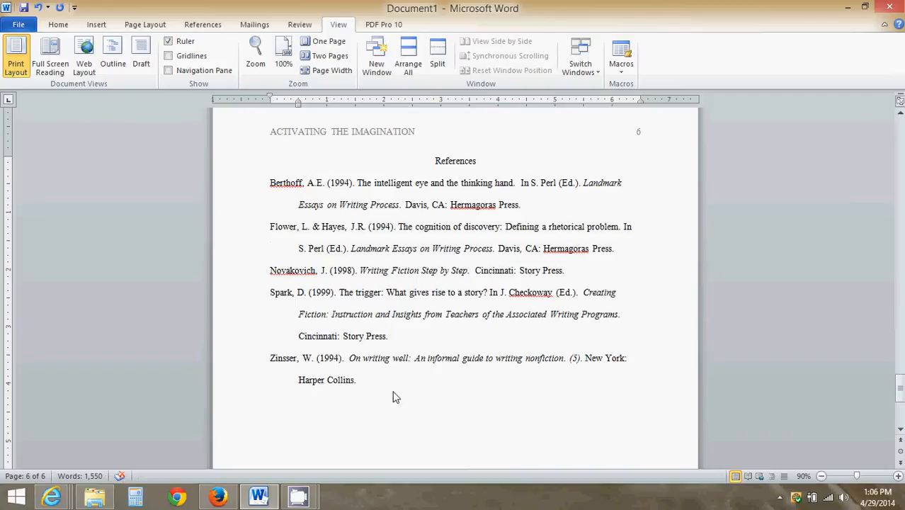
left_click(357, 380)
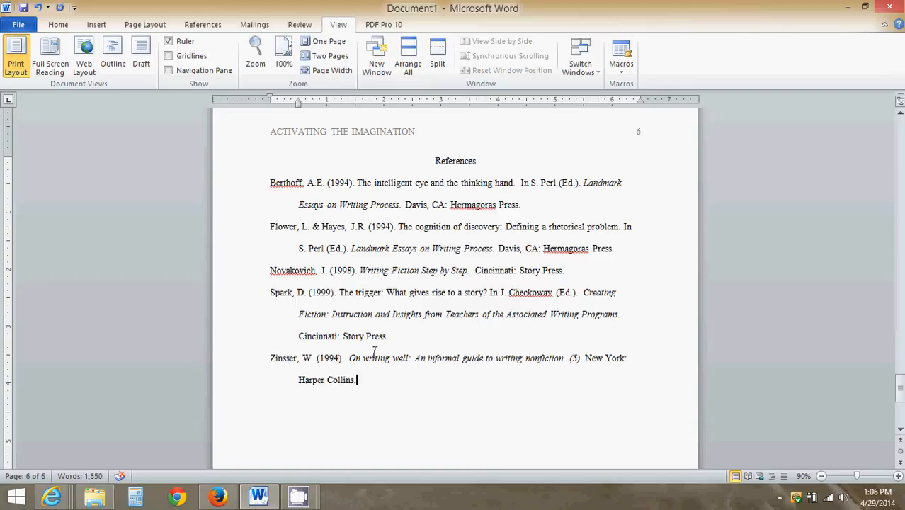
mouse_move(281, 225)
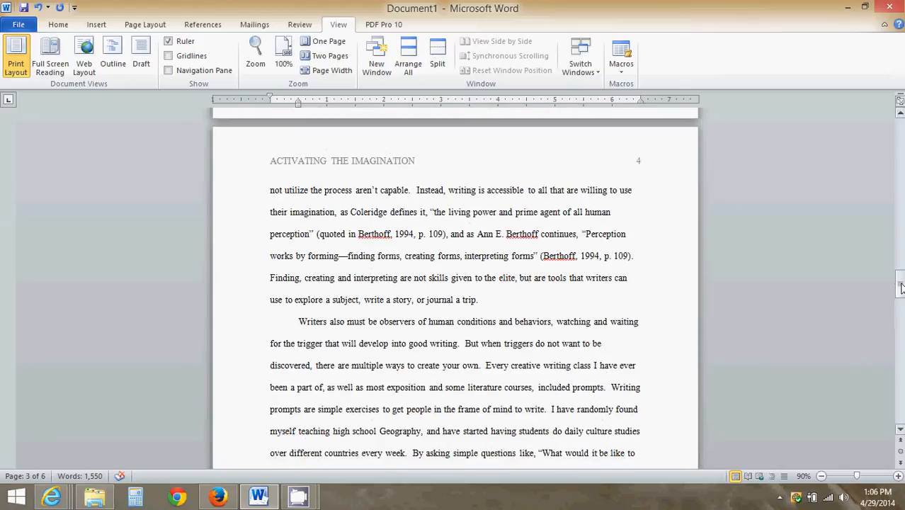
- Scroll back to the title page at the start of the essay
scroll("down", 3)
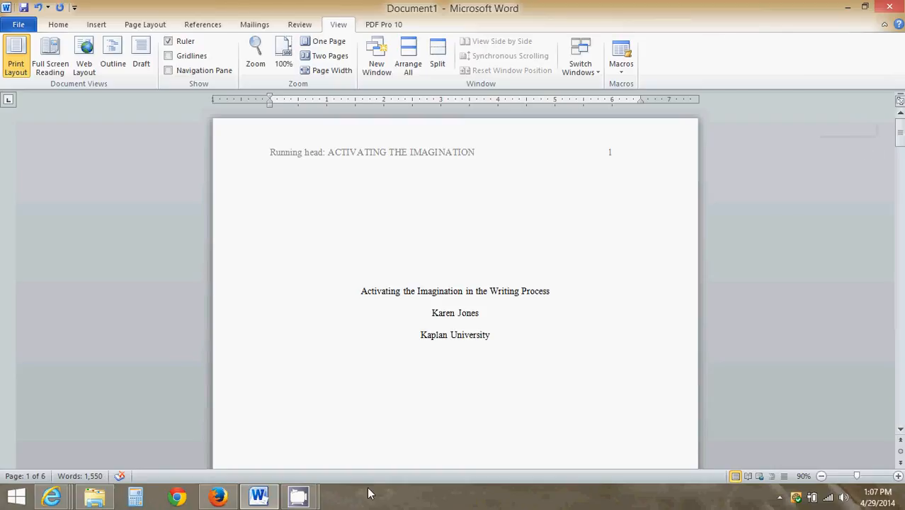
mouse_move(297, 495)
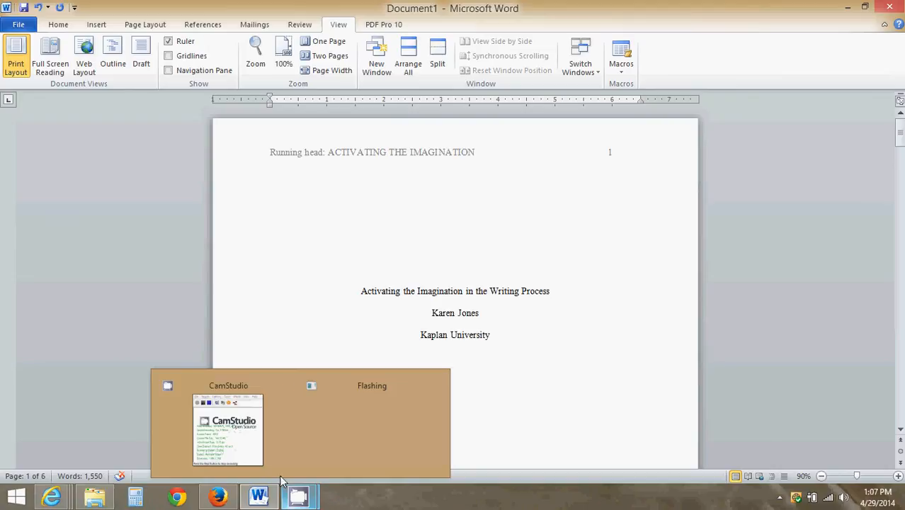